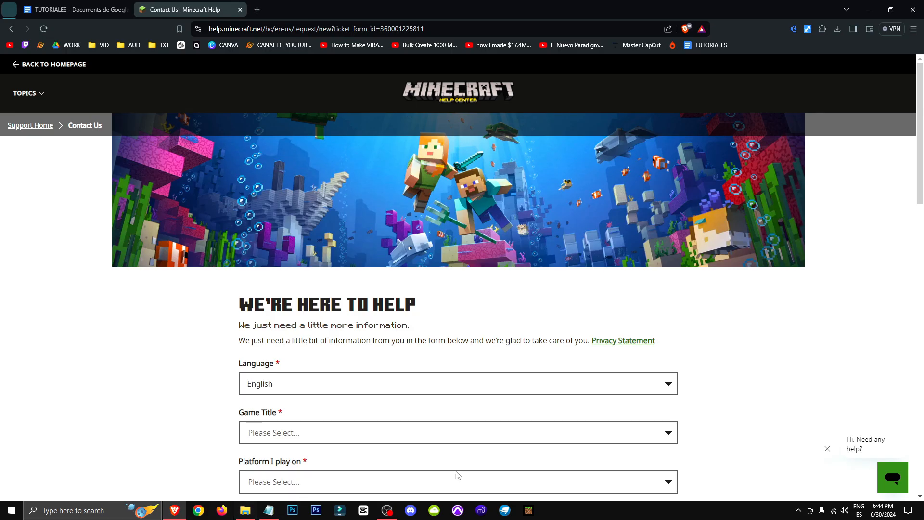
mouse_move(394, 177)
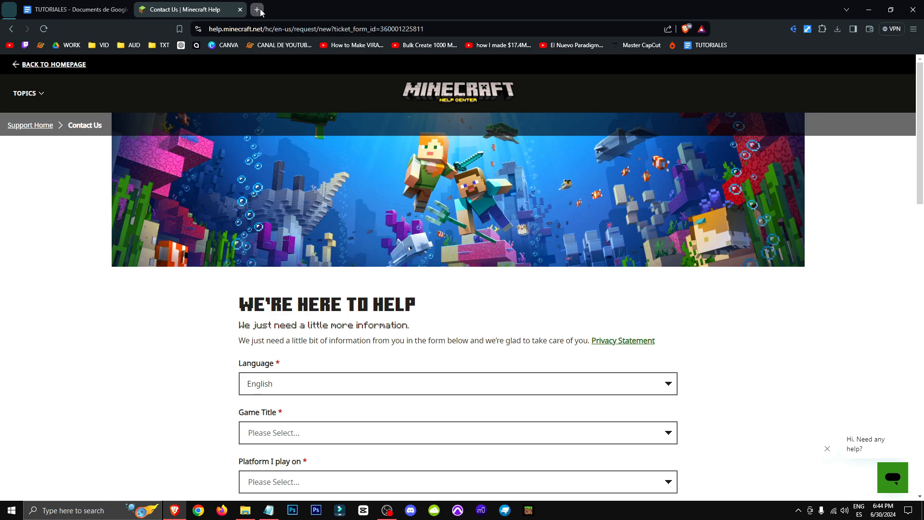
Set the contact form's Language to Español and its Título del juego to Minecraft.
left_click(257, 9)
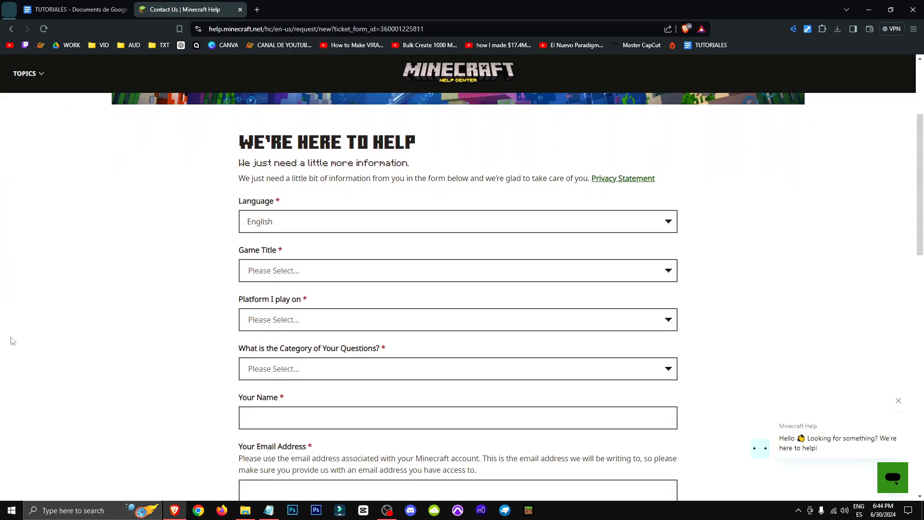
left_click(457, 221)
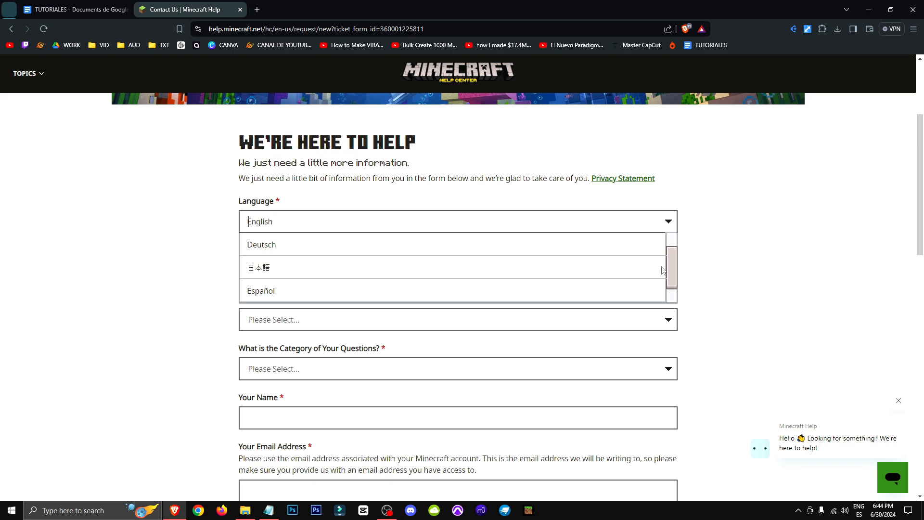
left_click(261, 291)
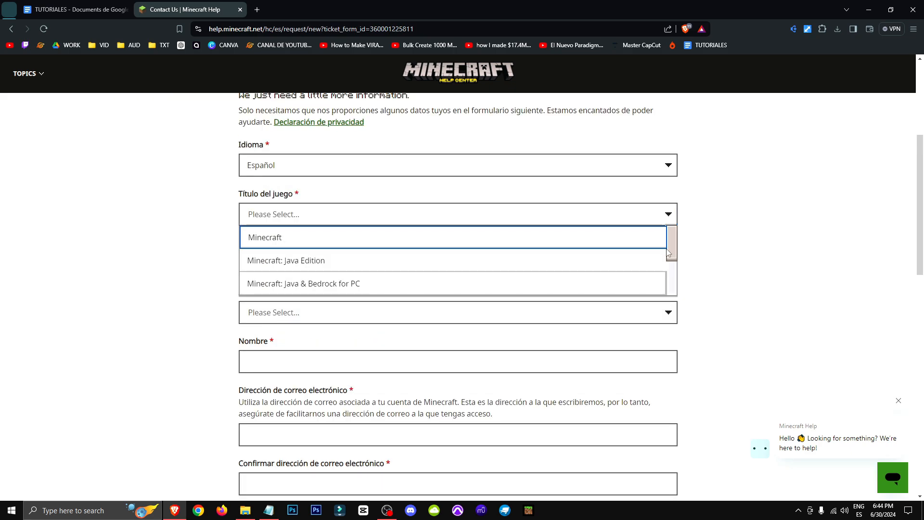
scroll("down", 3)
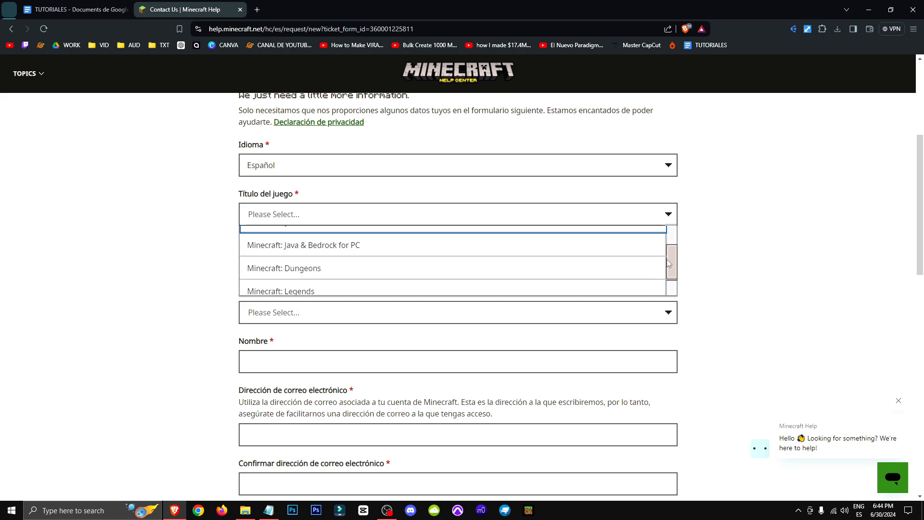
left_click(278, 228)
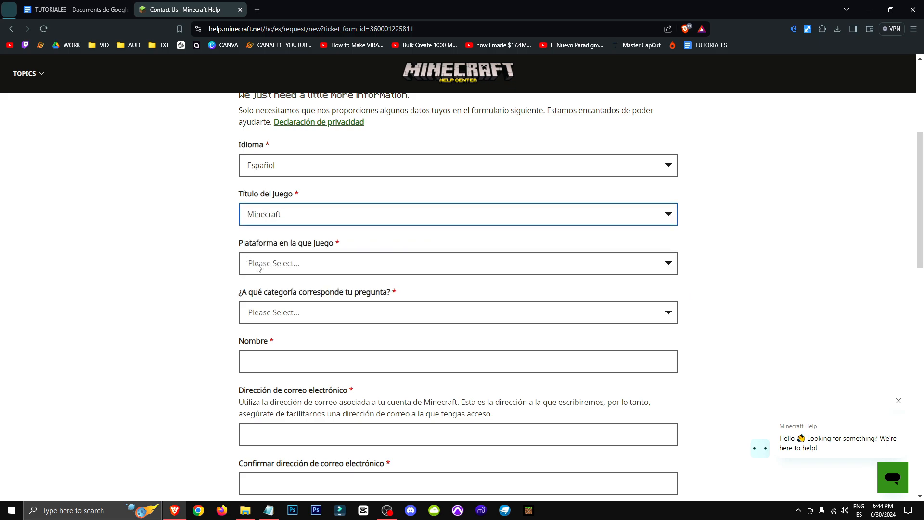
Pick Windows 10/11 platform, Asistencia de Realms category, and Otras preguntas de Realms topic.
left_click(458, 312)
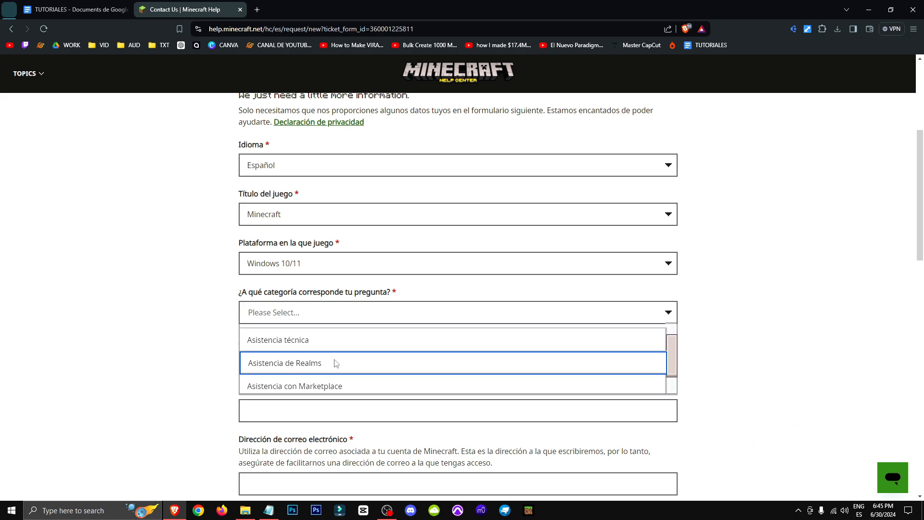
left_click(284, 362)
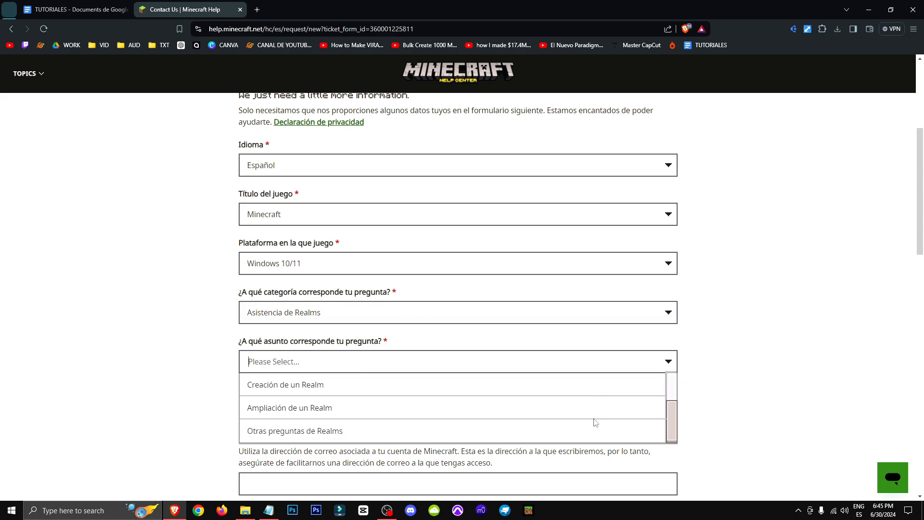
left_click(294, 431)
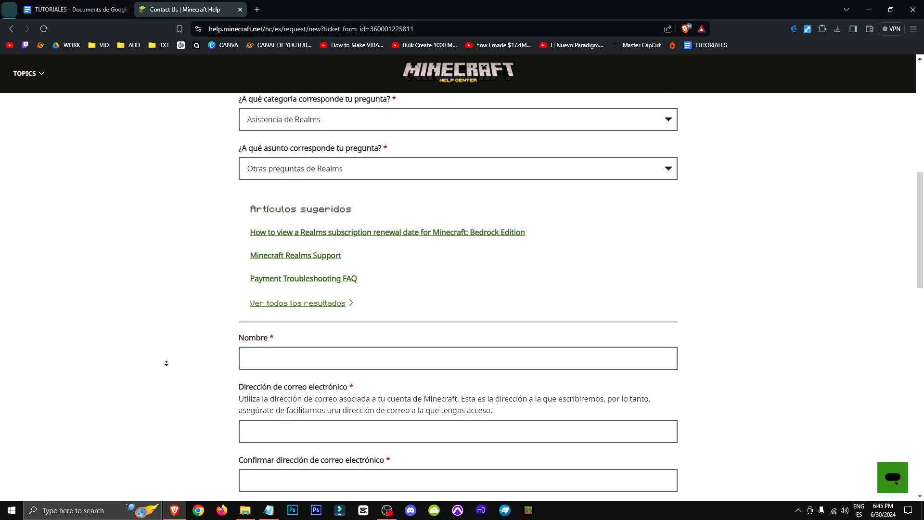
scroll("down", 3)
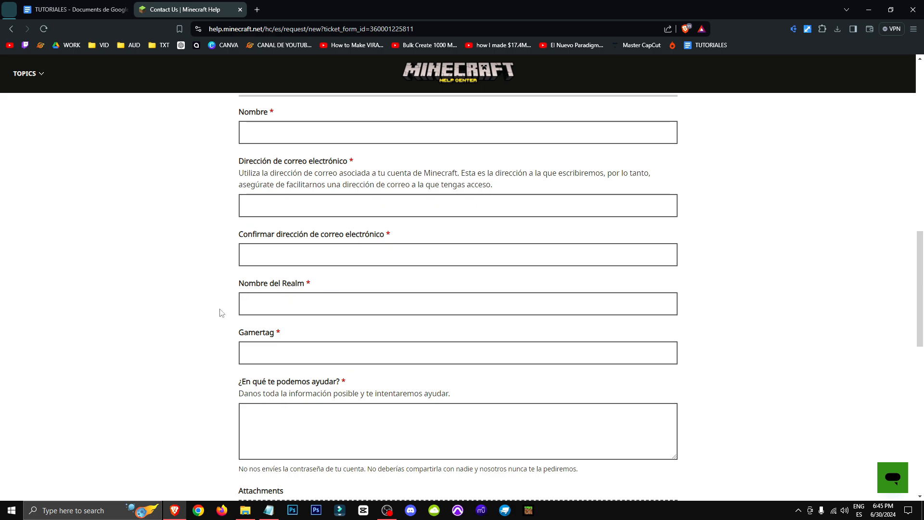
scroll("down", 3)
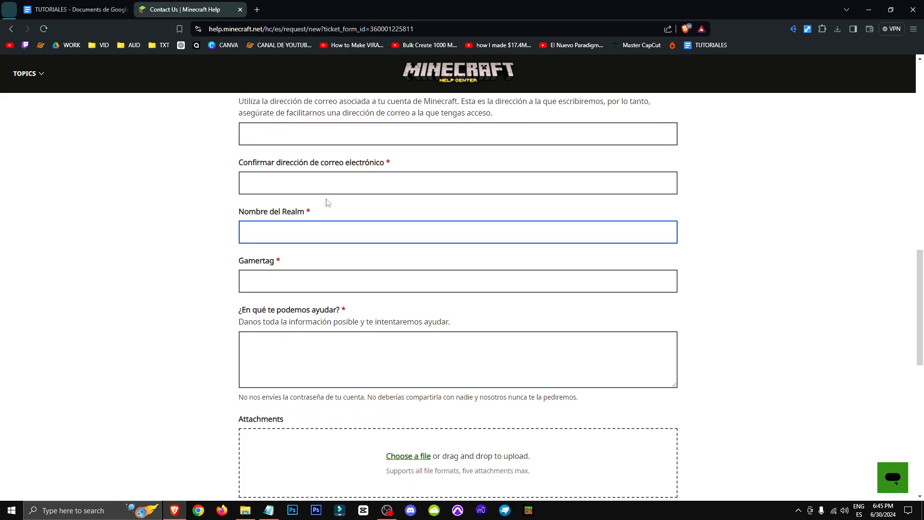
double_click(257, 260)
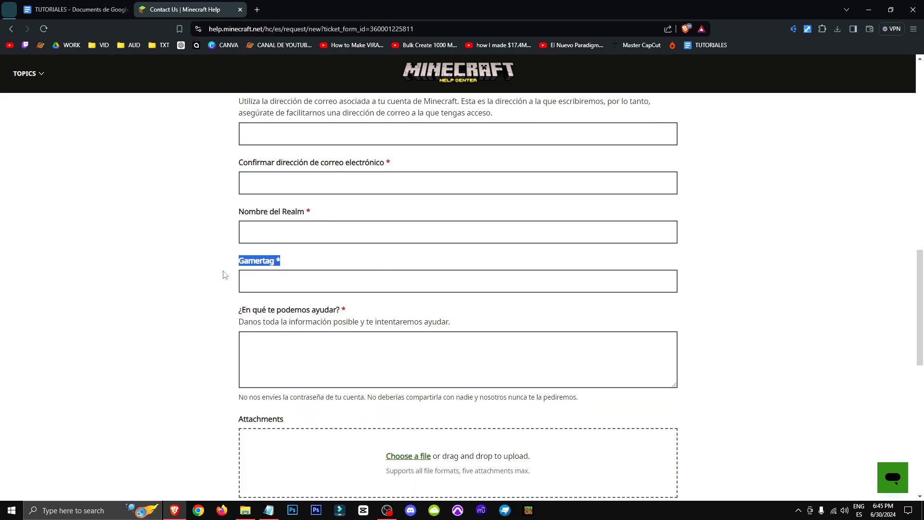
scroll("down", 3)
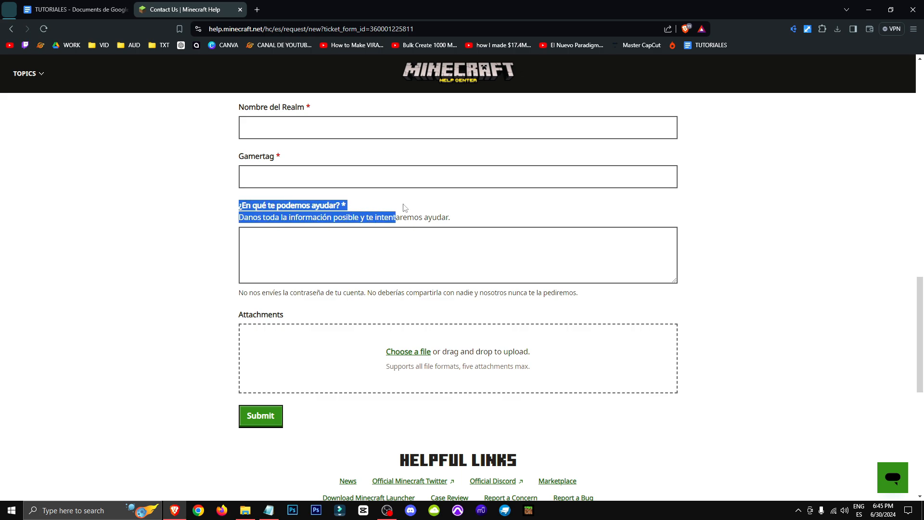
left_click(458, 255)
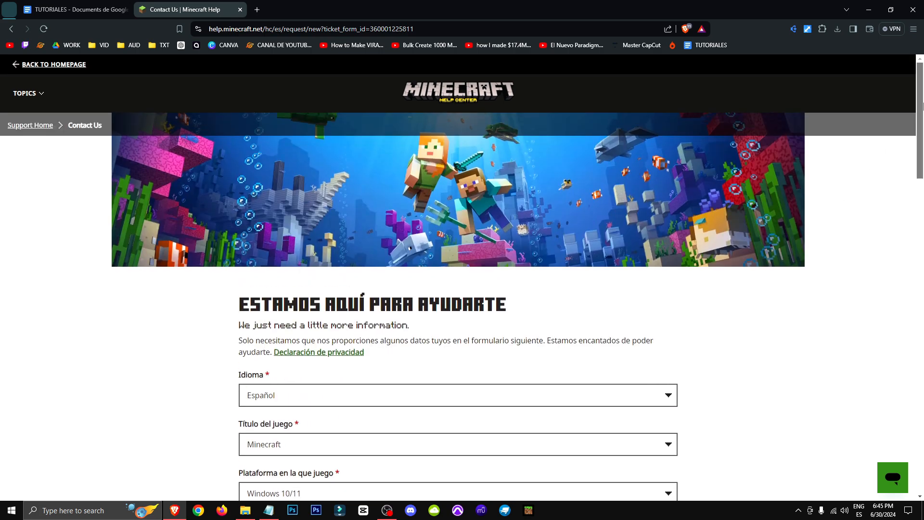
scroll("down", 3)
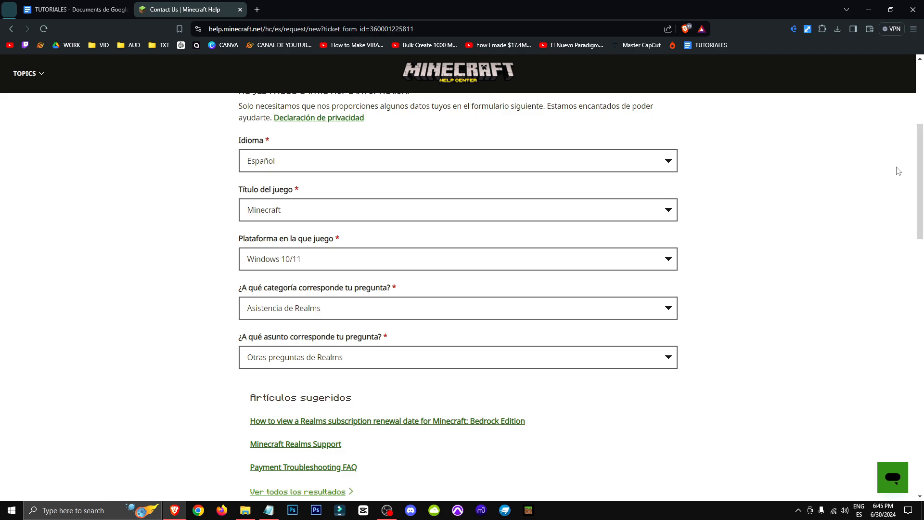